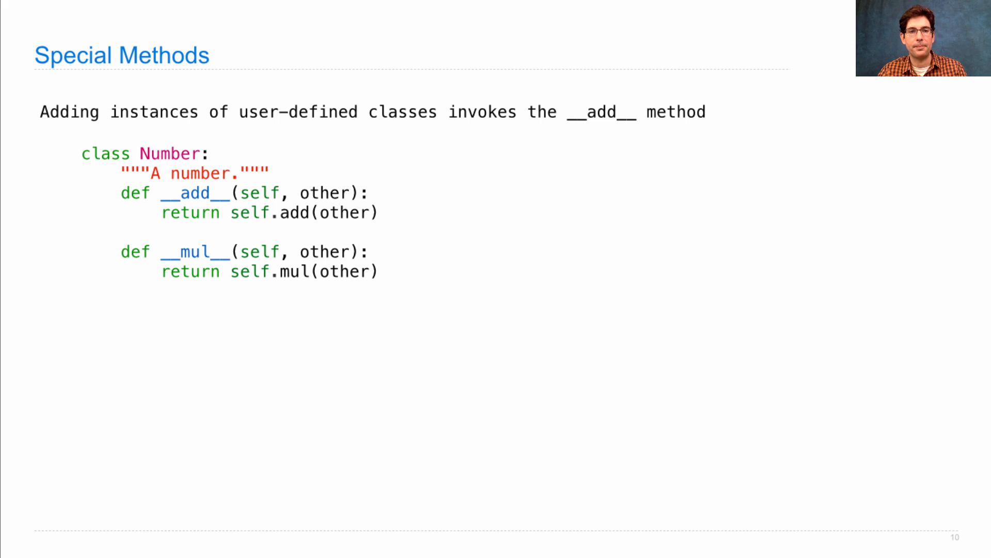
mouse_move(347, 213)
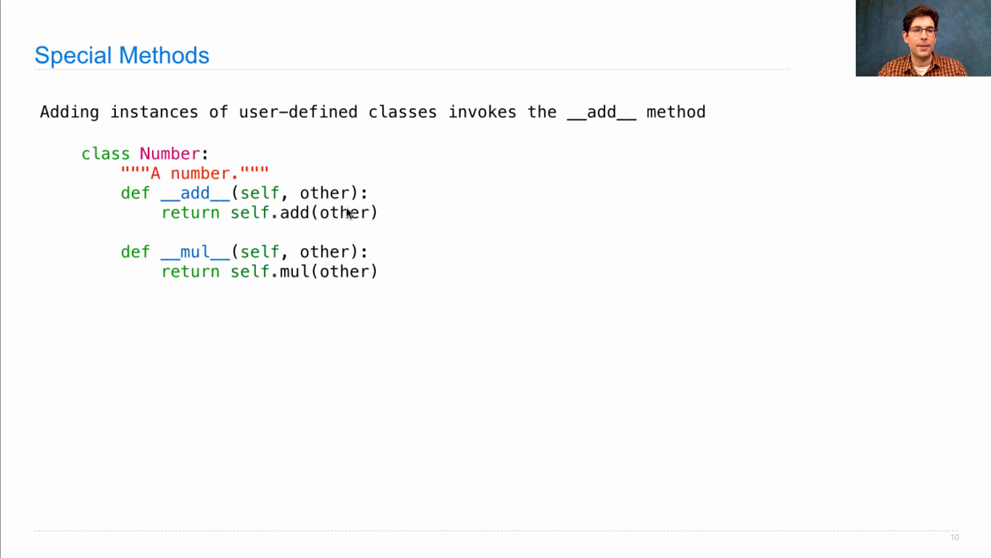
mouse_move(198, 247)
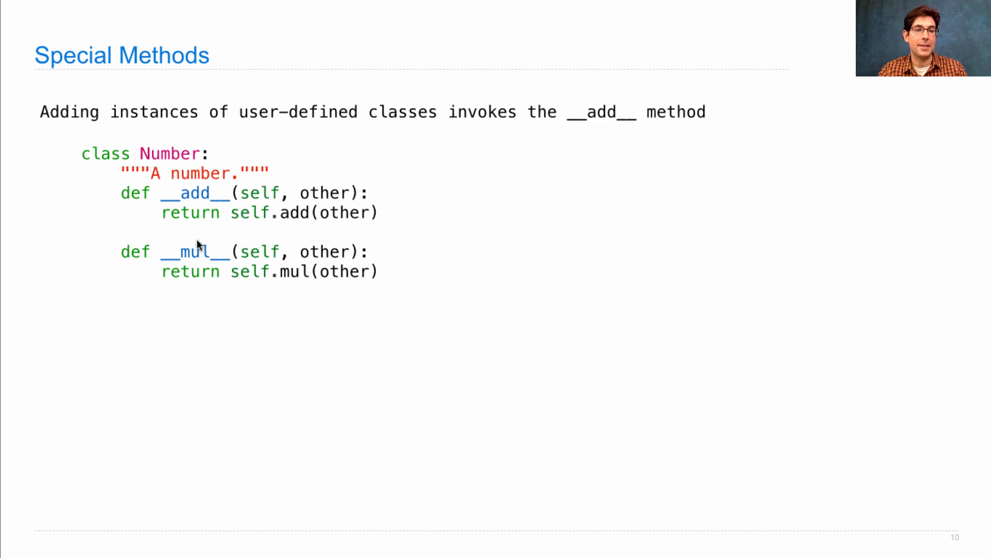
mouse_move(198, 260)
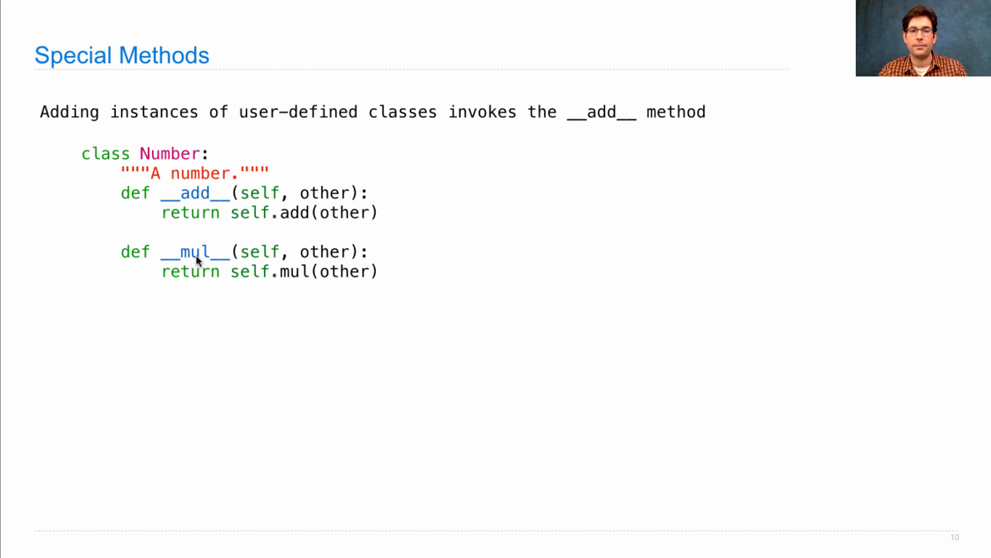
mouse_move(287, 229)
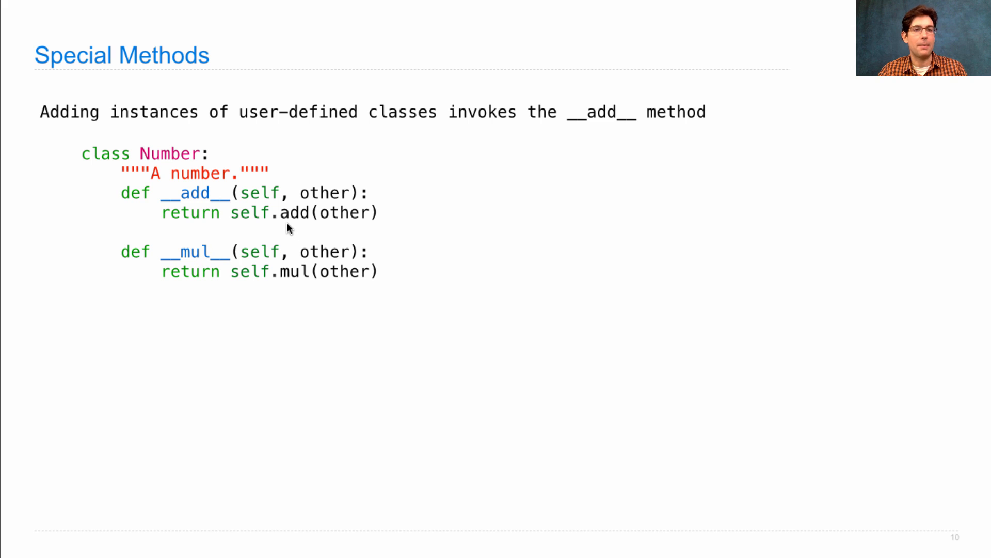
mouse_move(288, 282)
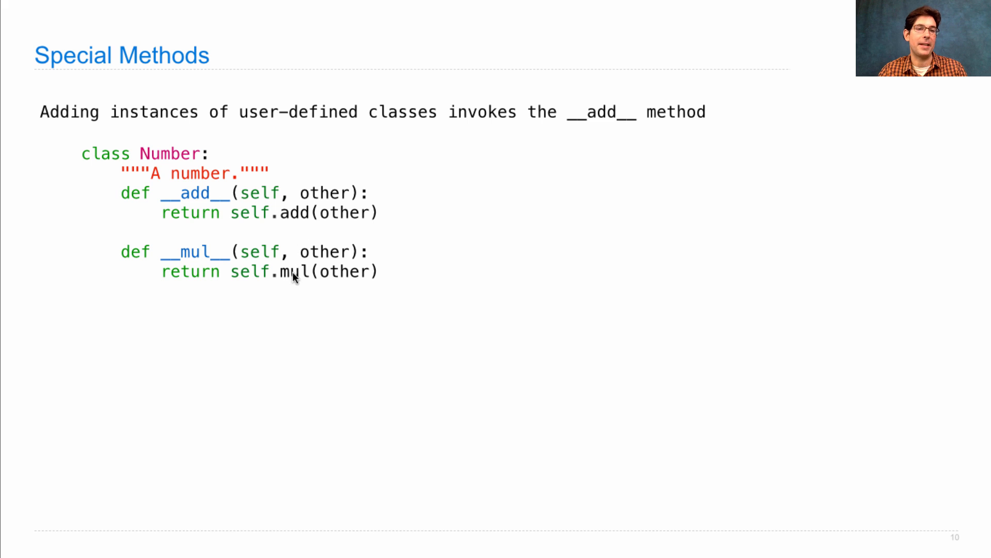
mouse_move(315, 243)
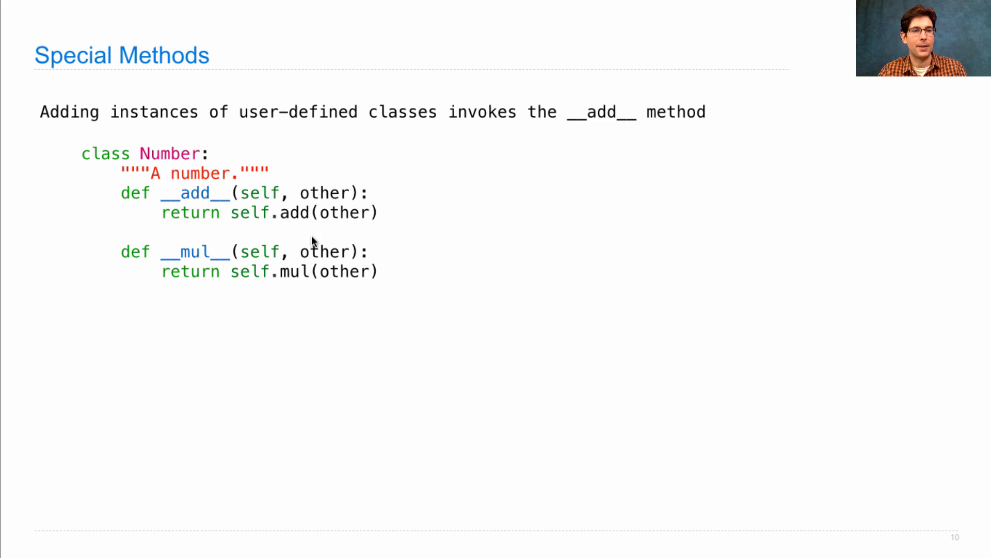
mouse_move(297, 285)
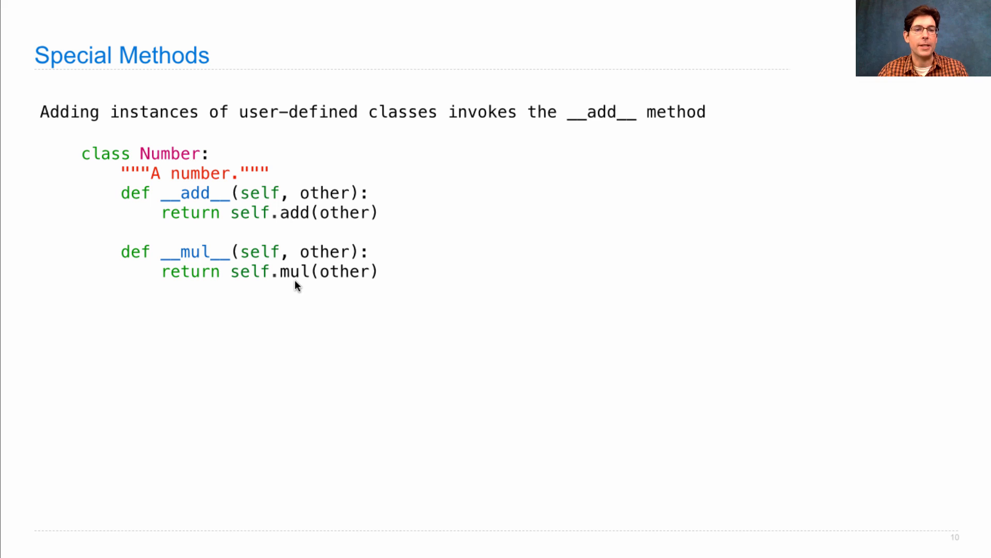
mouse_move(114, 110)
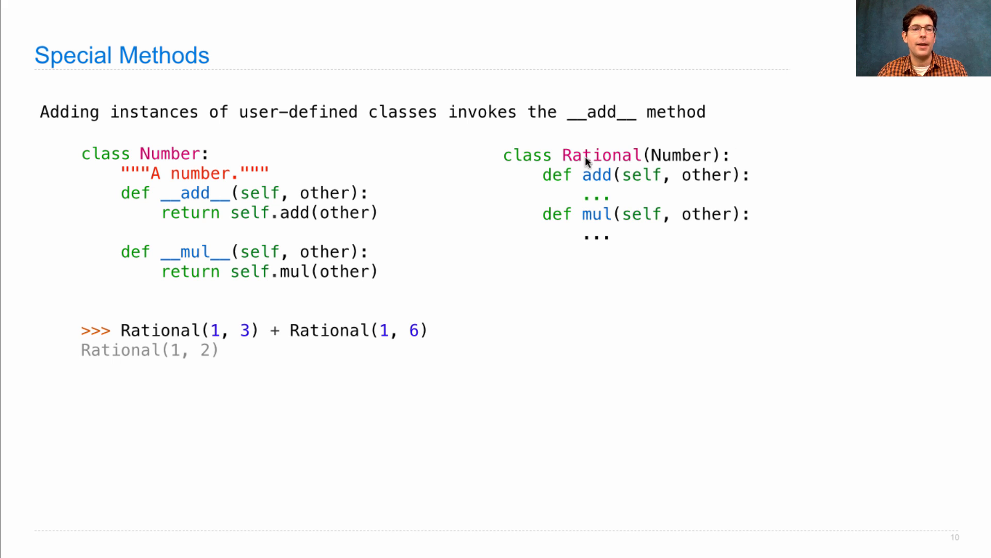
mouse_move(283, 346)
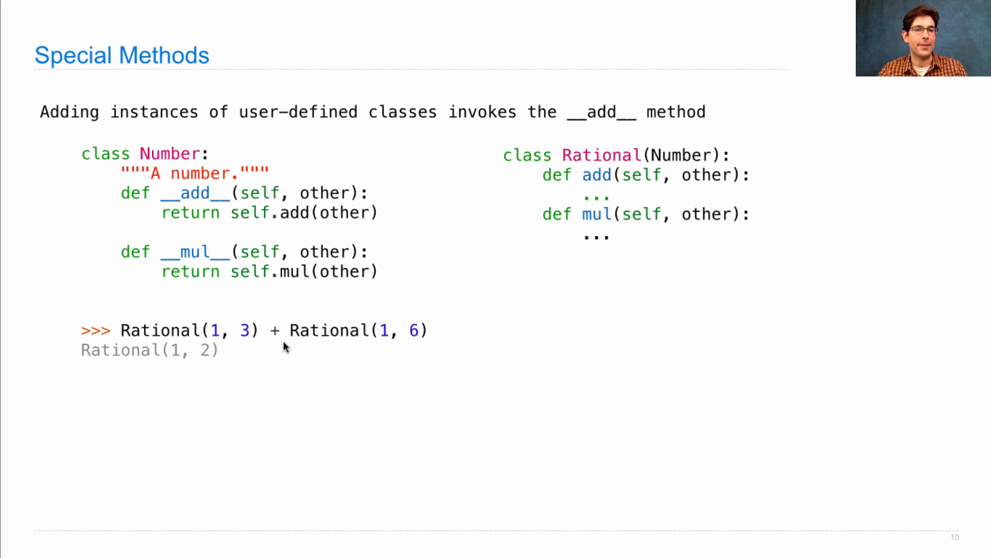
mouse_move(276, 340)
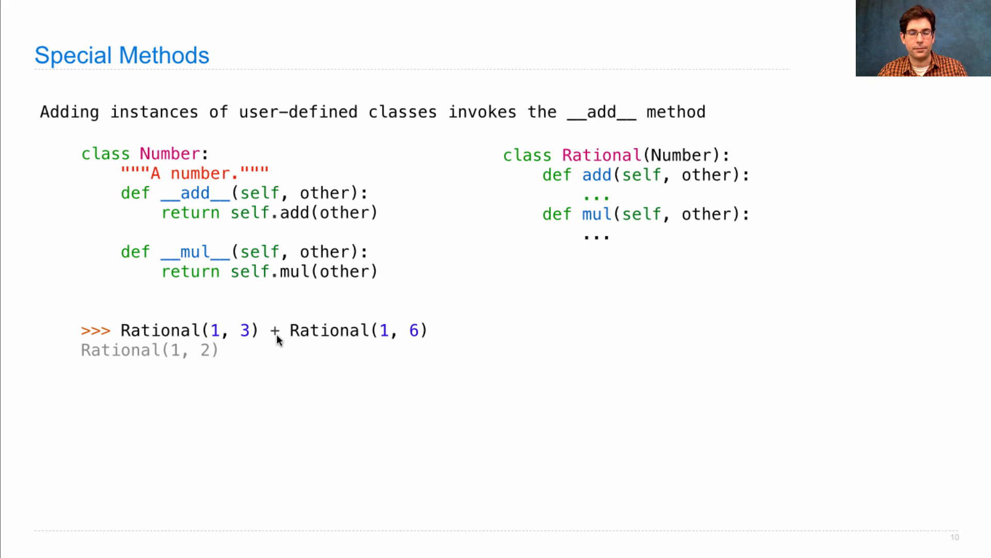
mouse_move(653, 163)
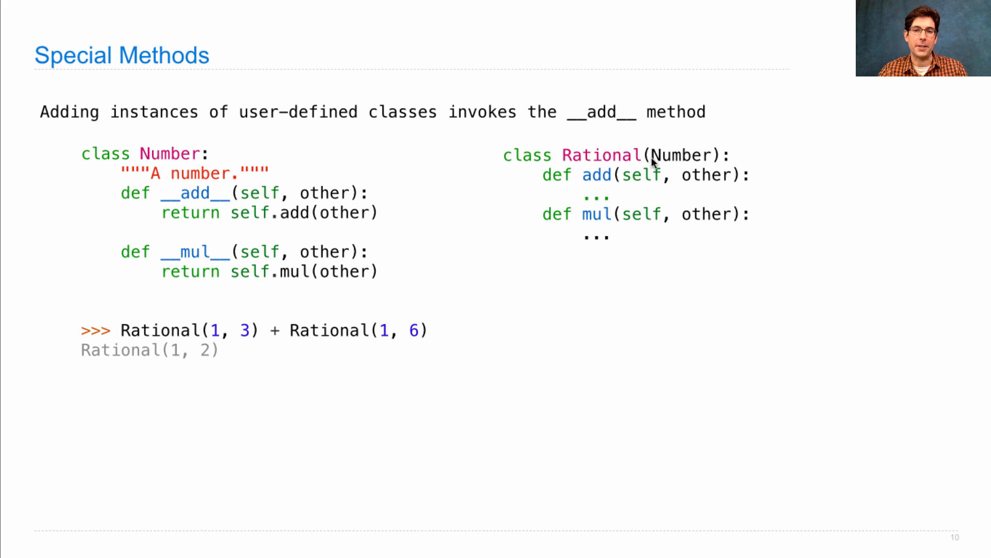
mouse_move(665, 184)
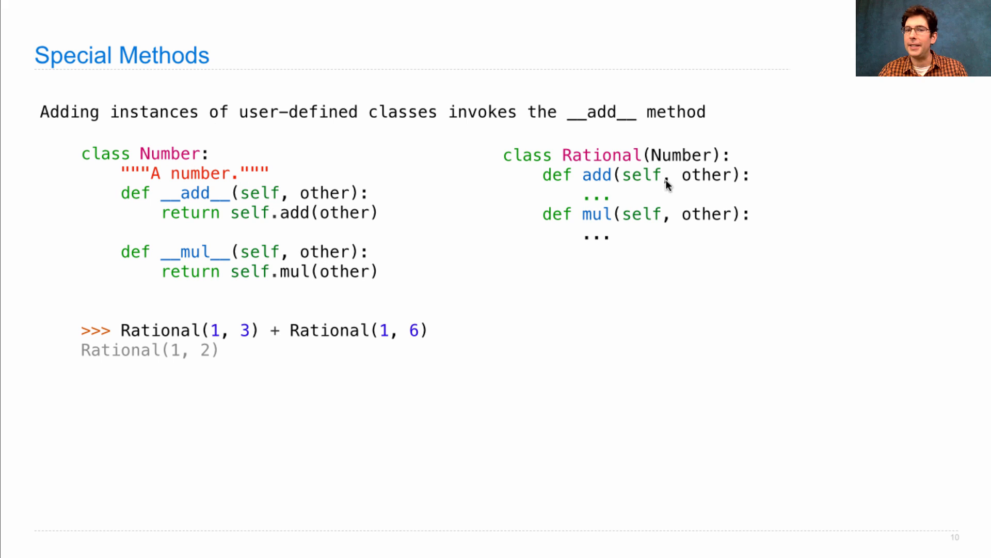
mouse_move(599, 187)
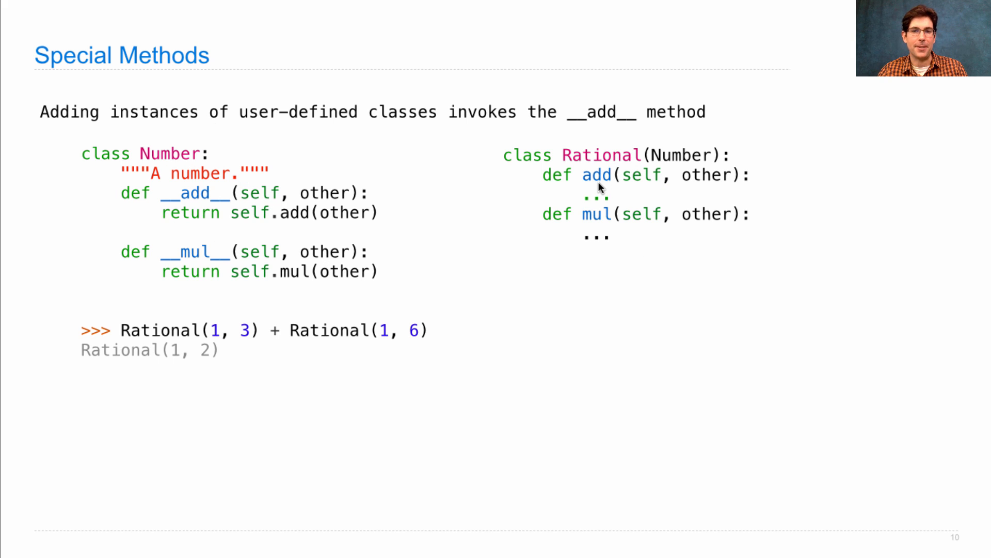
mouse_move(594, 225)
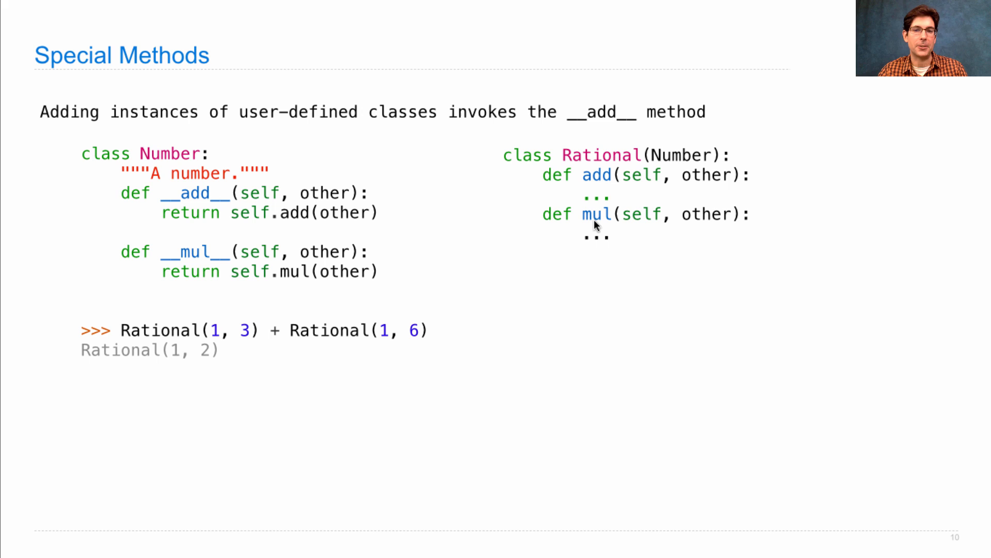
mouse_move(591, 208)
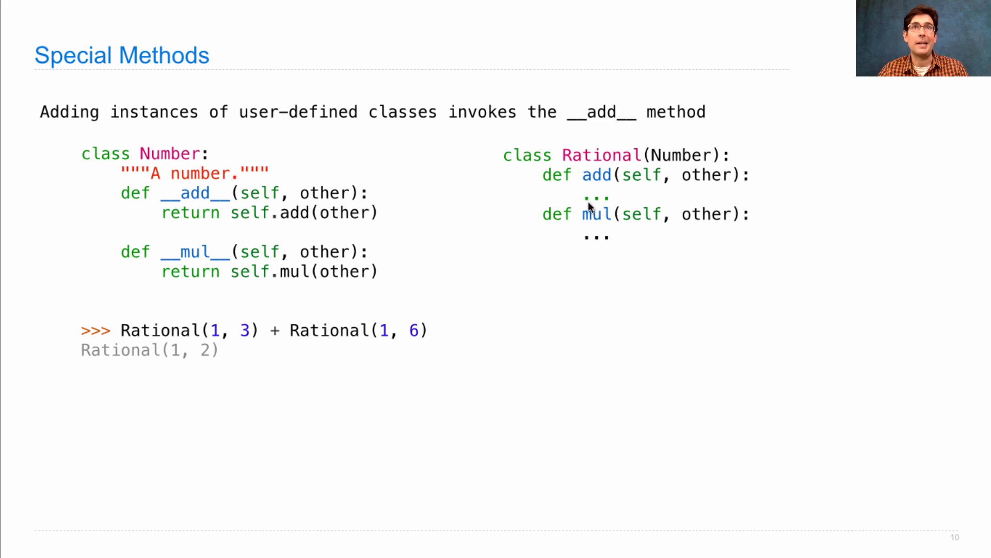
mouse_move(632, 259)
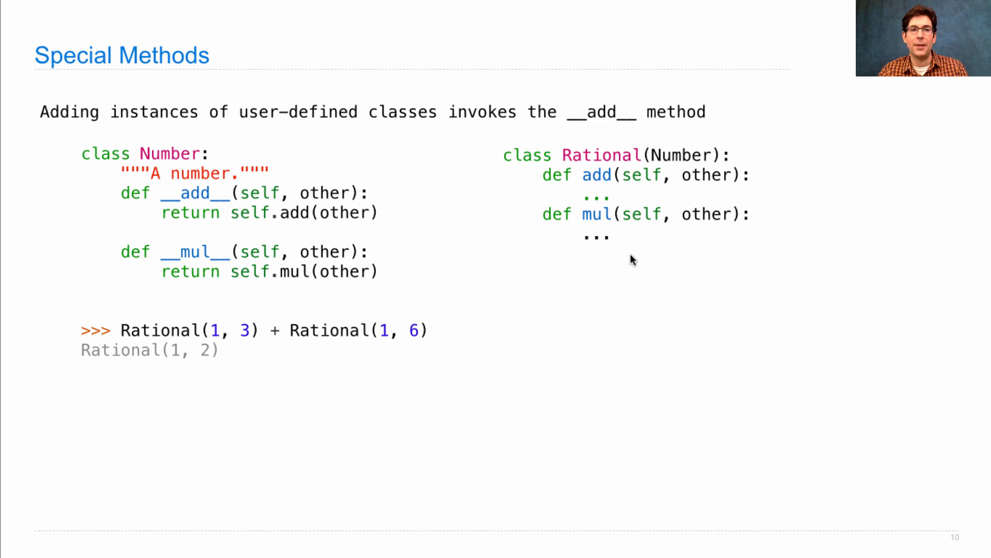
mouse_move(983, 163)
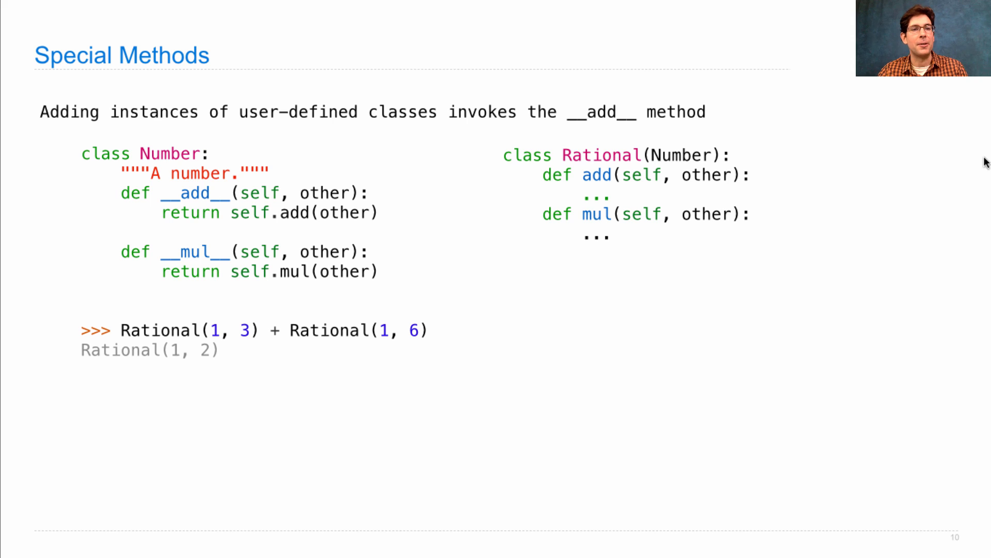
mouse_move(133, 319)
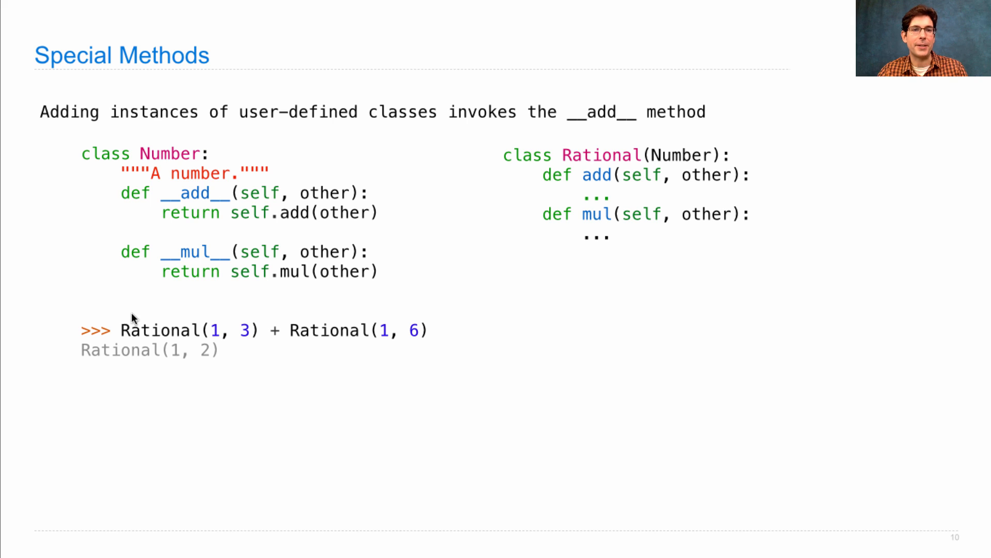
mouse_move(230, 146)
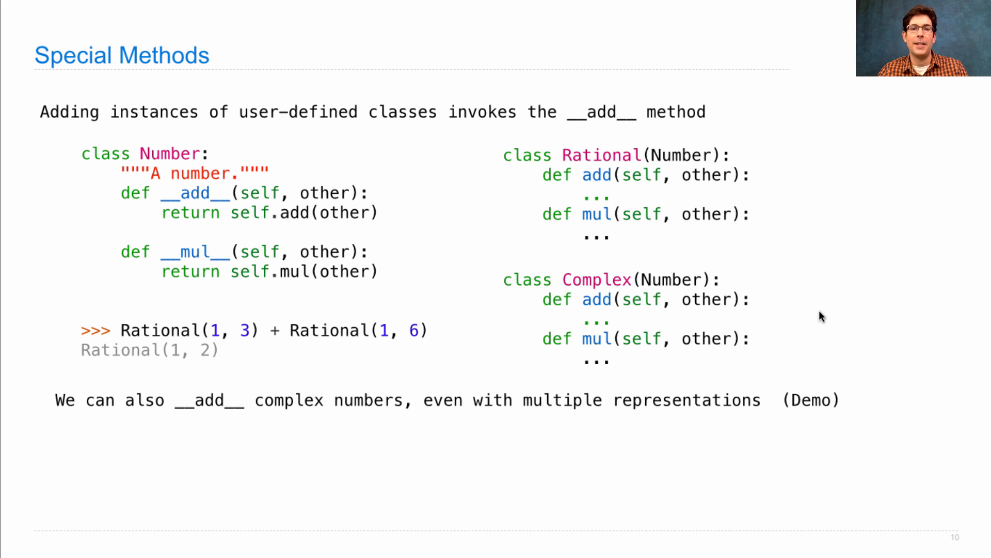
mouse_move(591, 289)
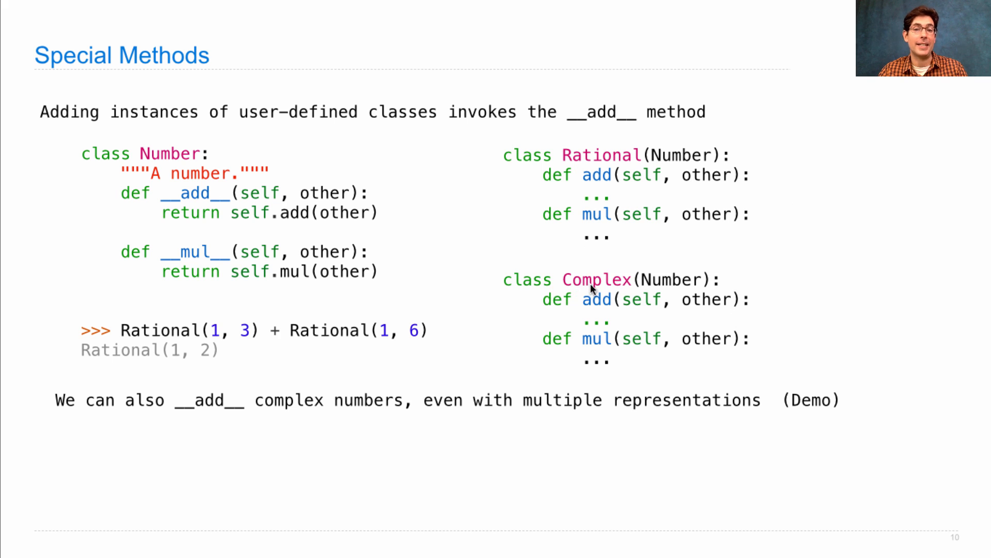
mouse_move(657, 292)
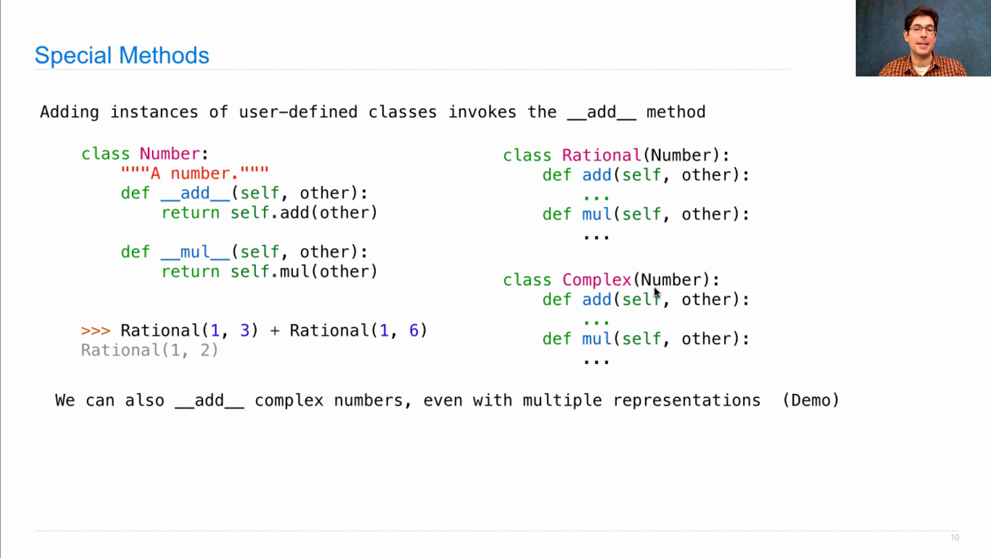
mouse_move(618, 310)
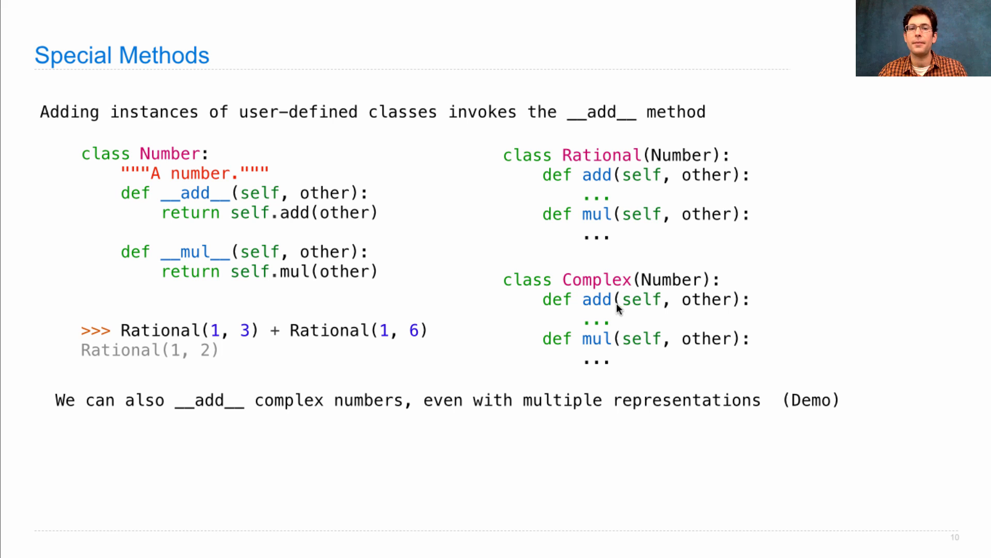
mouse_move(607, 348)
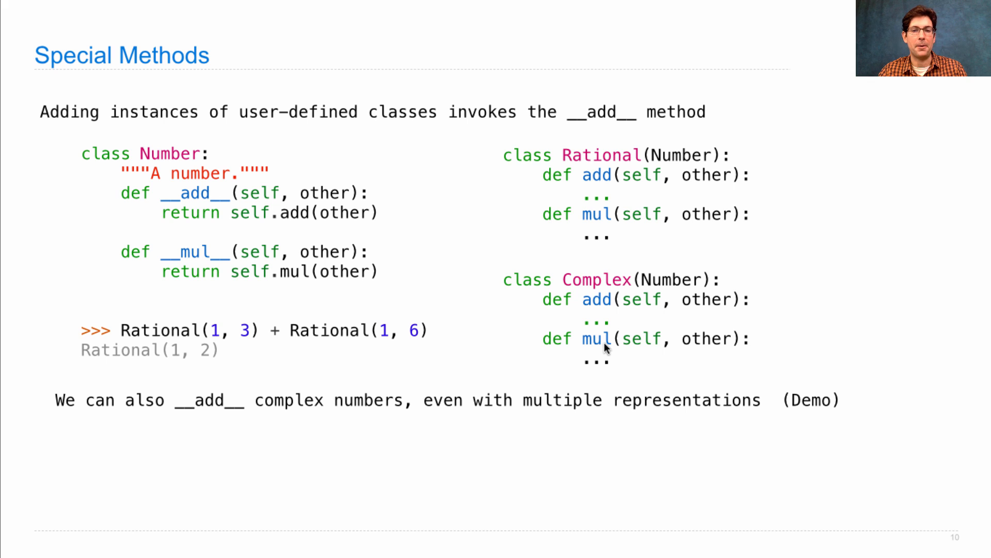
mouse_move(270, 237)
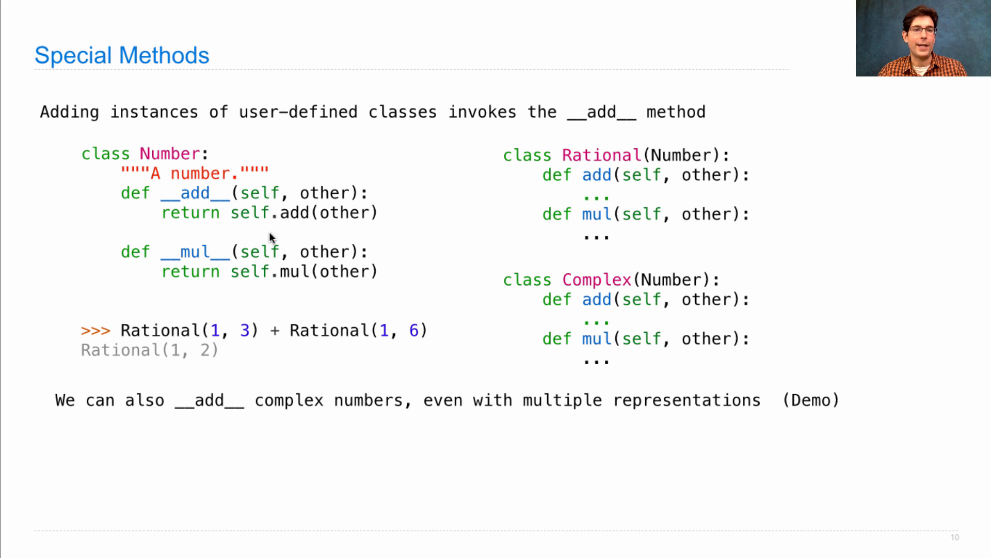
mouse_move(479, 344)
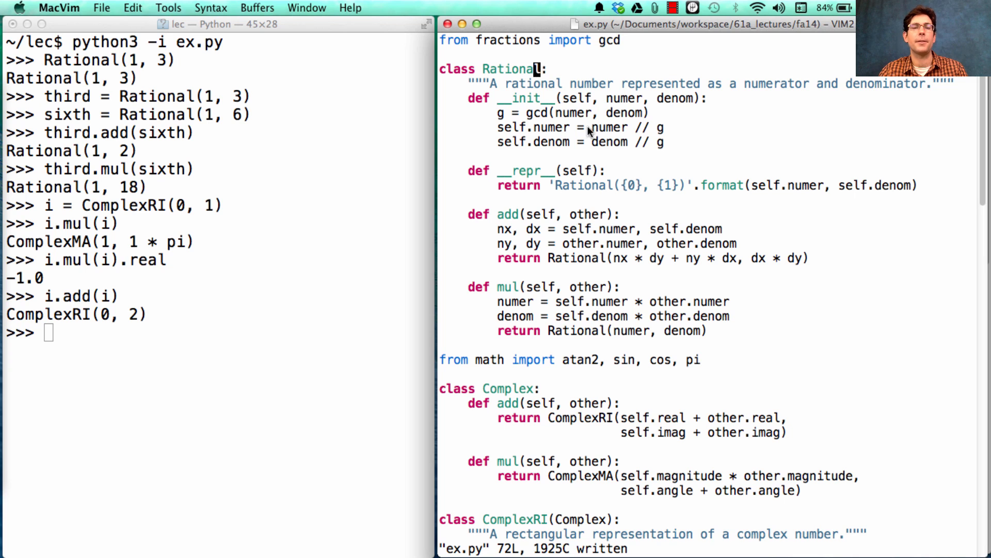
- Write class Number with __add__ and __mul__ delegating to self.add/self.mul, and subclass Rational and Complex from Number
text(class Num)
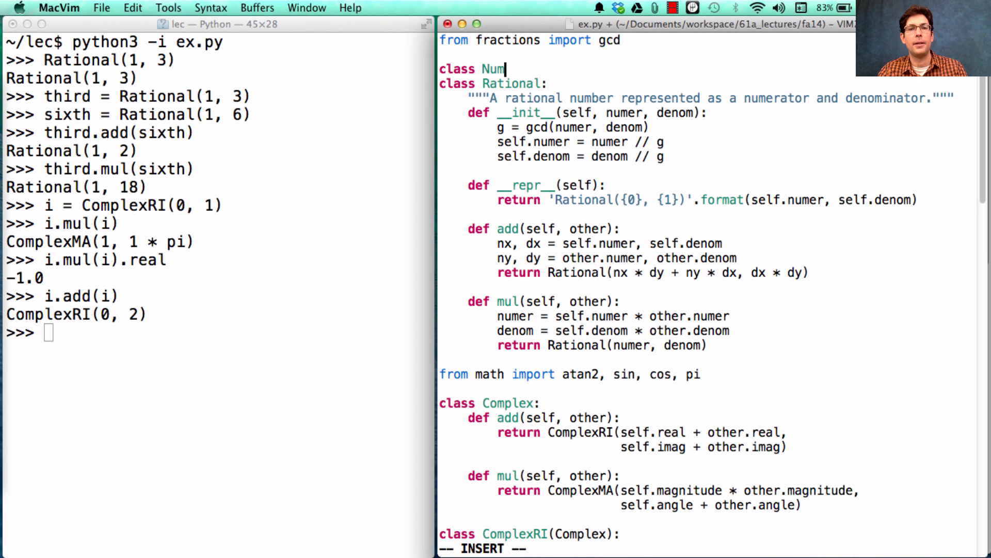
text(ber:)
text(self.)
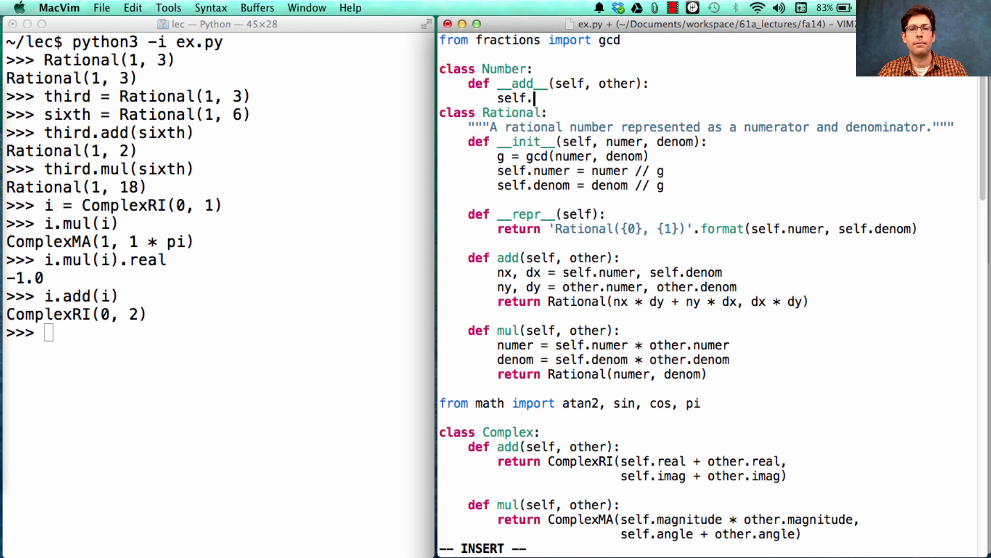
text(add(other))
text(def __)
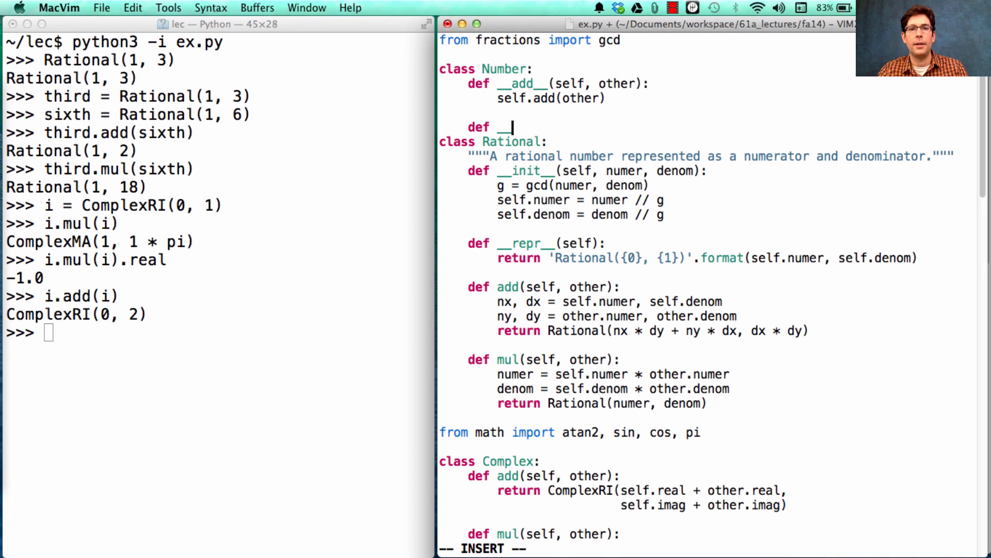
text(m)
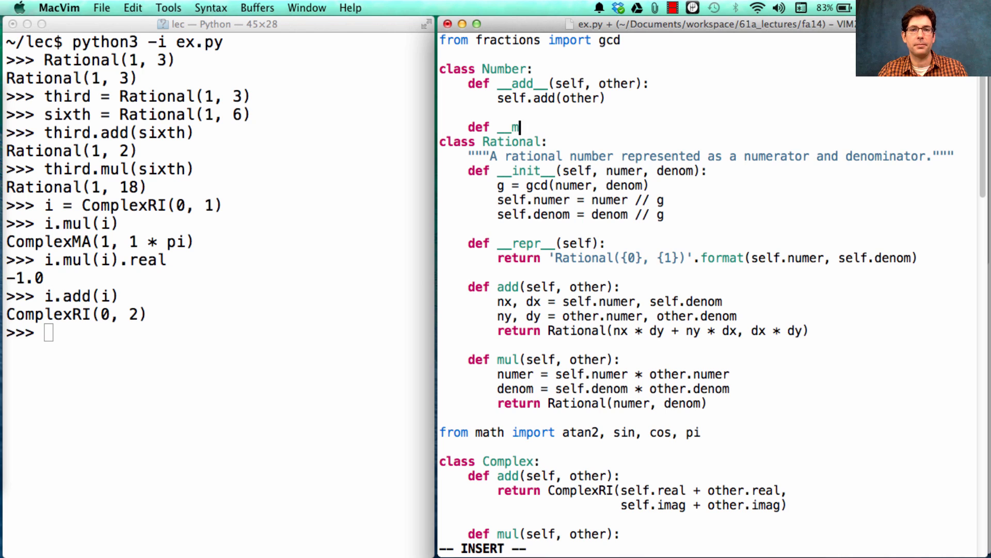
text(ul__()
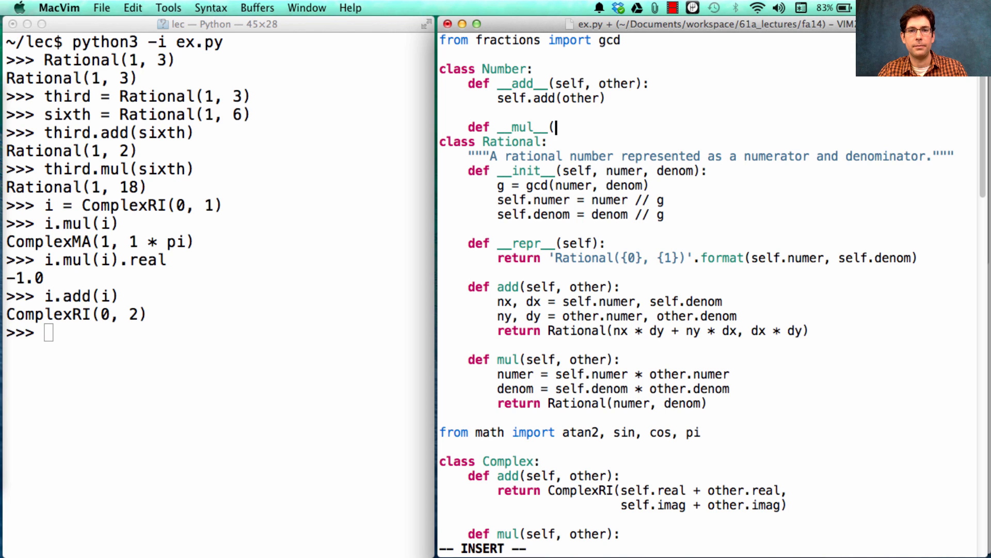
text(self, other):)
text(self.mu)
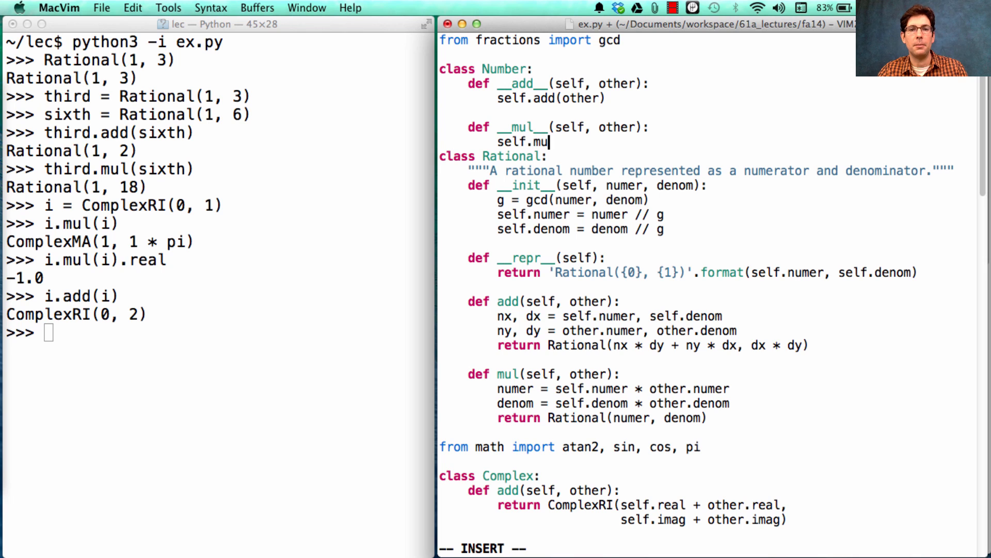
text((other))
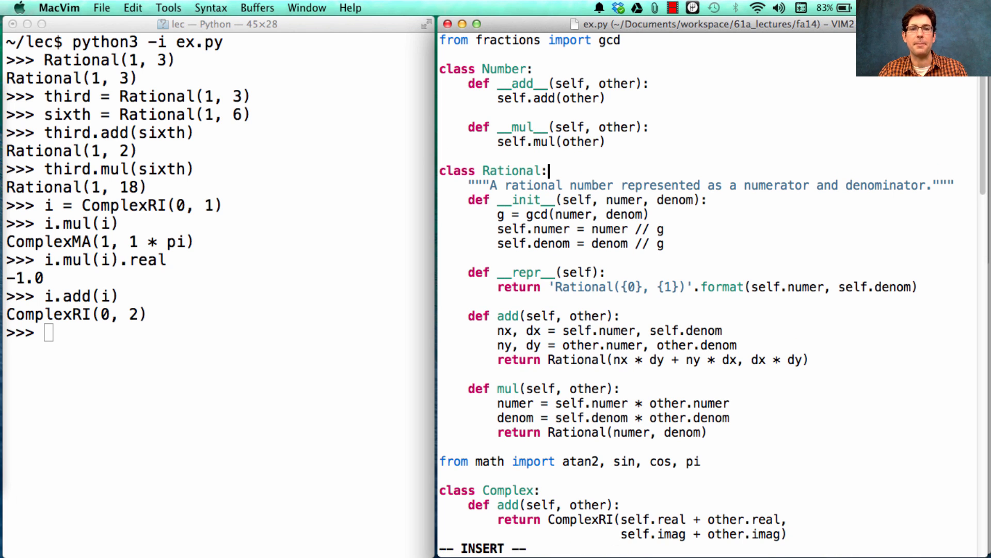
text((Num)
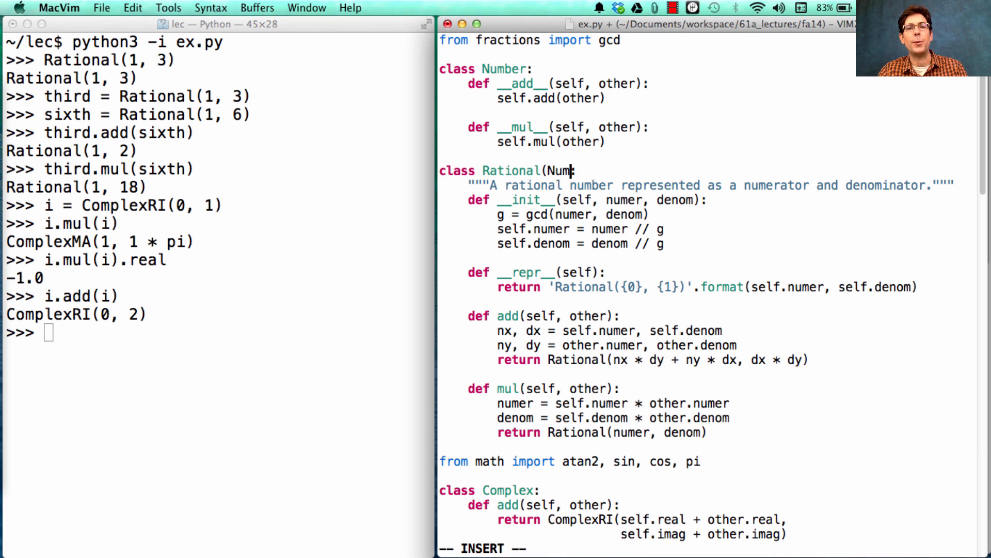
text(ber))
click(551, 142)
text(return )
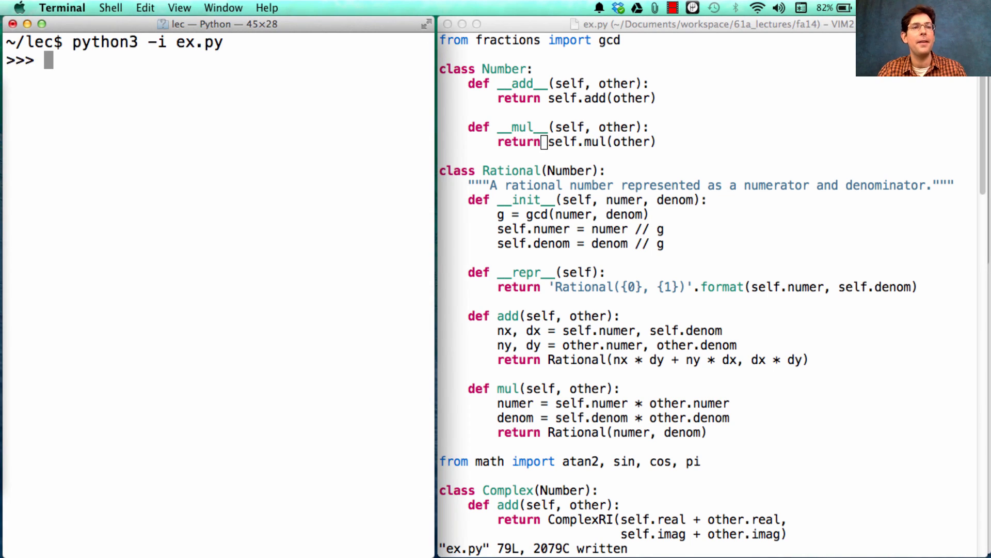
- Evaluate Rational(1, 3) + Rational(1, 6), getting Rational(1, 2)
text(Rationa)
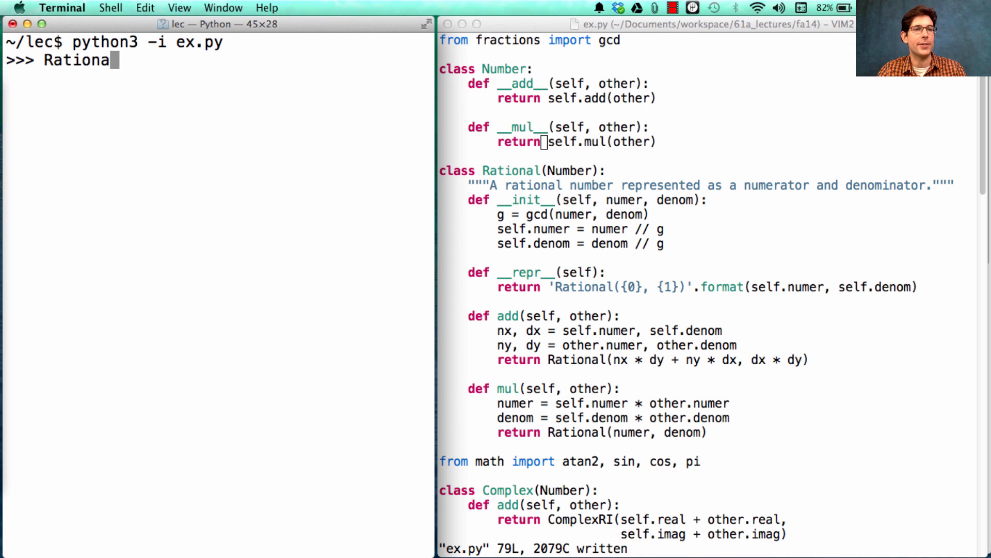
text(l(1, 3) +)
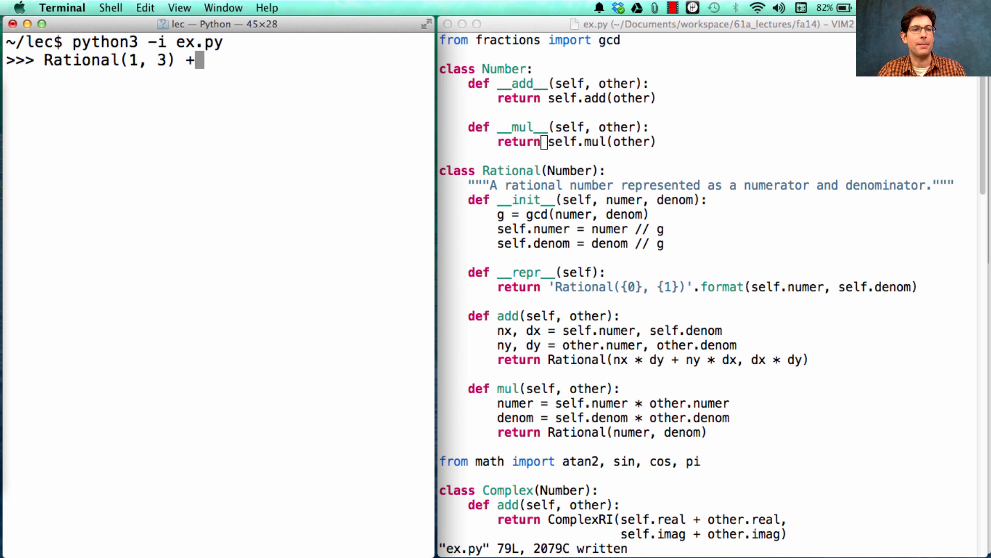
text(Rational(1,)
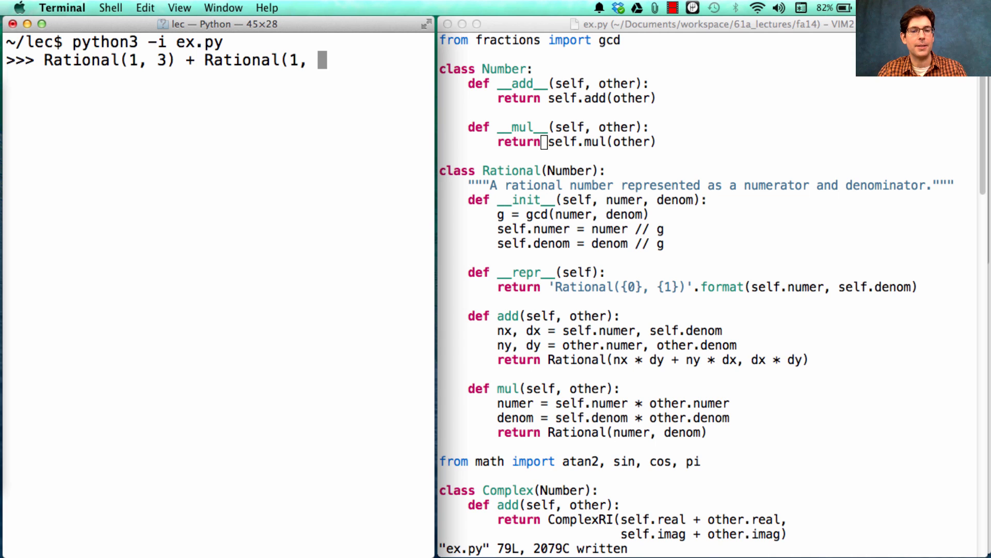
key(Return)
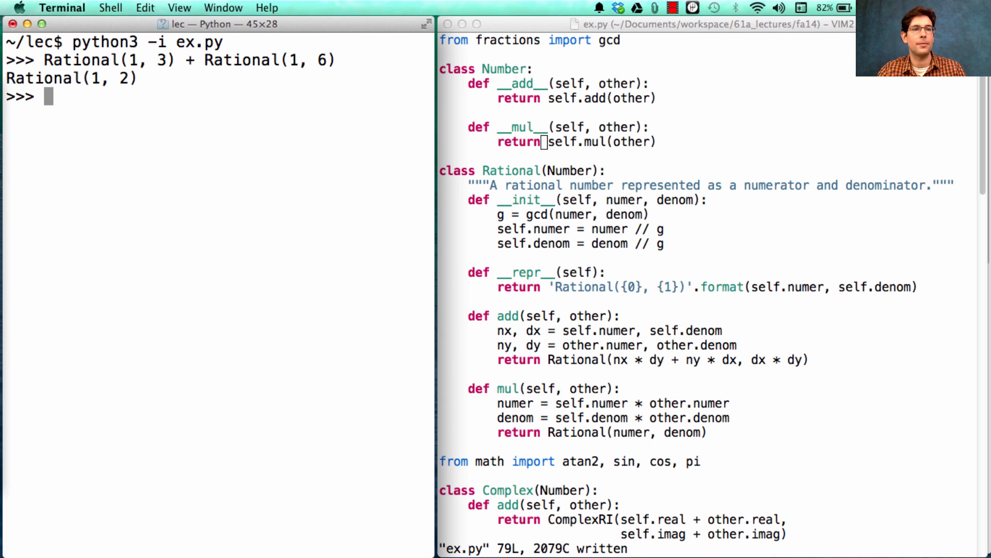
- Define i = ComplexMA(1, pi/2) and evaluate i * i, getting ComplexMA(1, 1 * pi)
text(i = R)
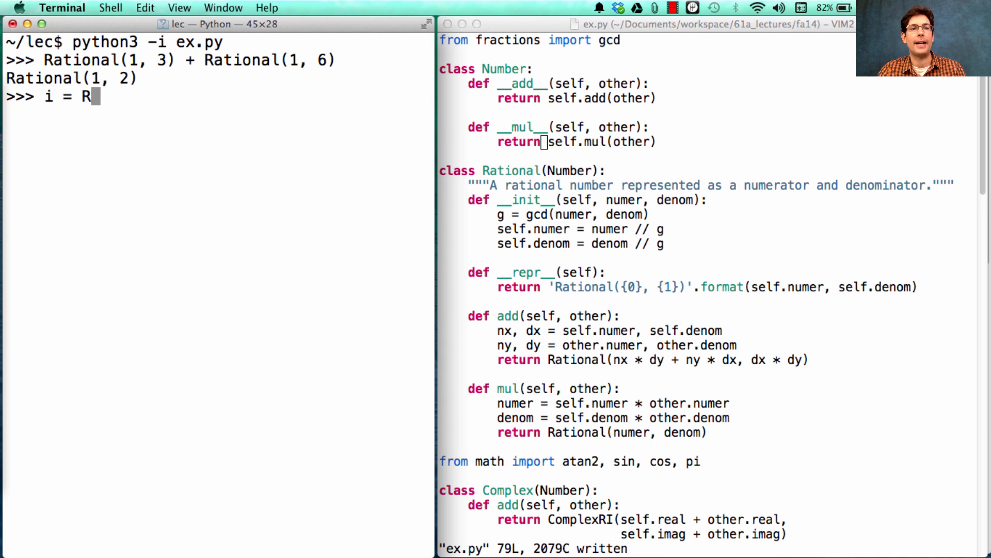
text(omp)
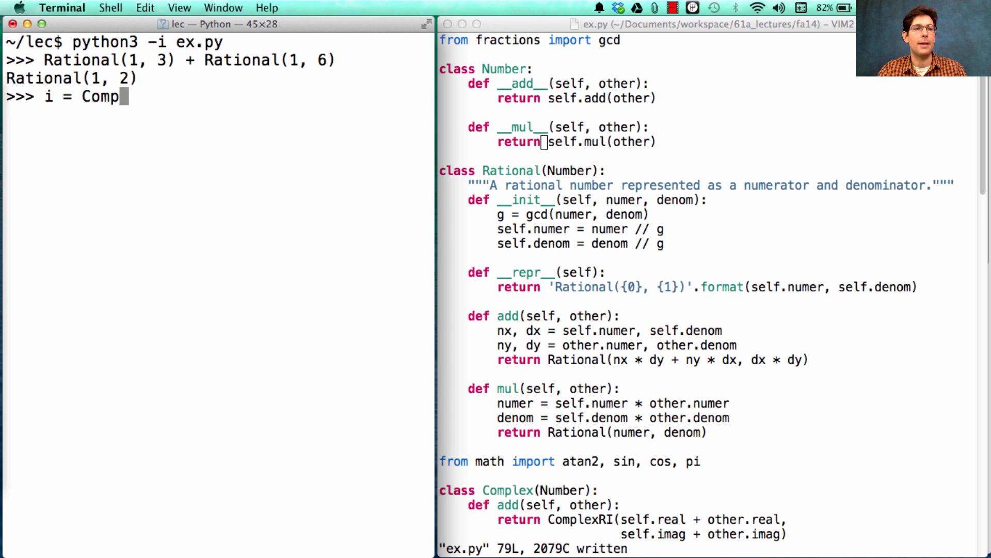
text(lexMA(1, pi/2)
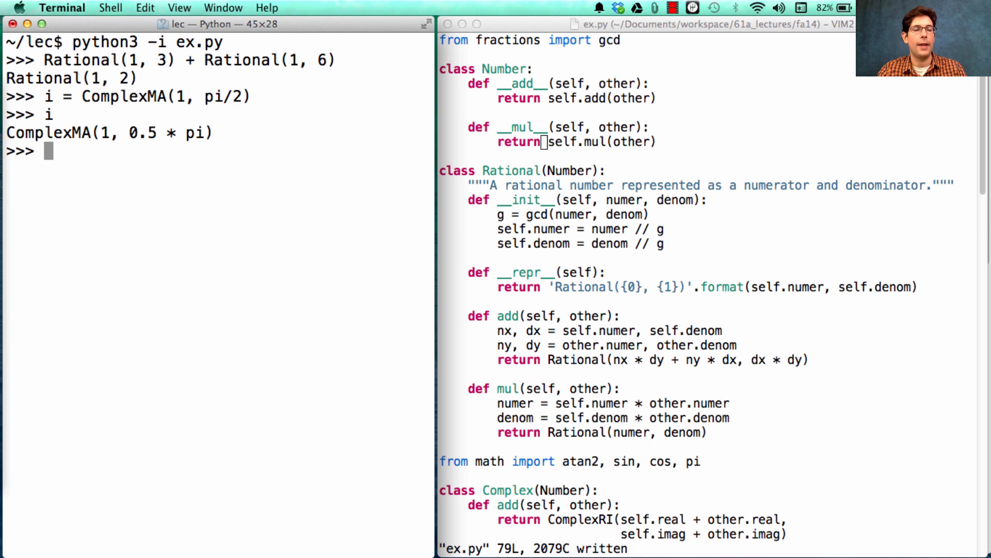
text(i * i)
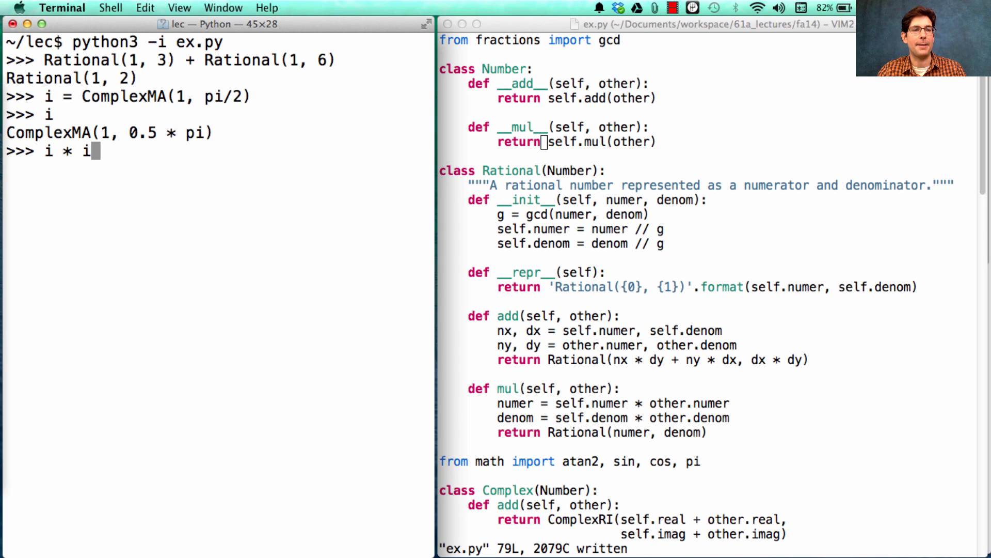
key(Return)
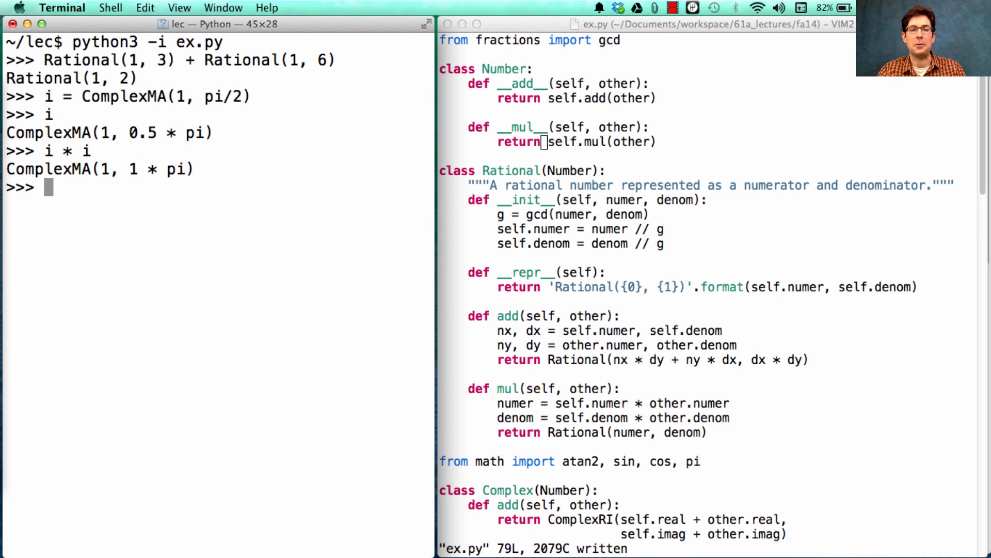